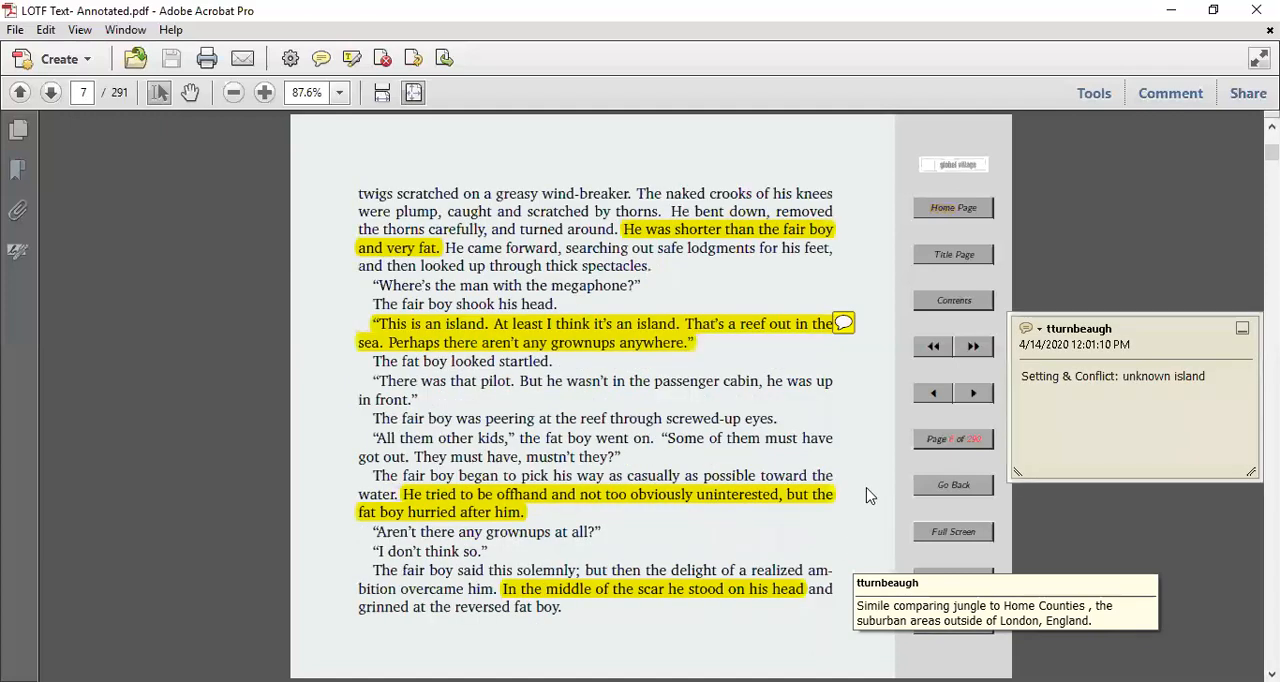
pyautogui.moveTo(832, 258)
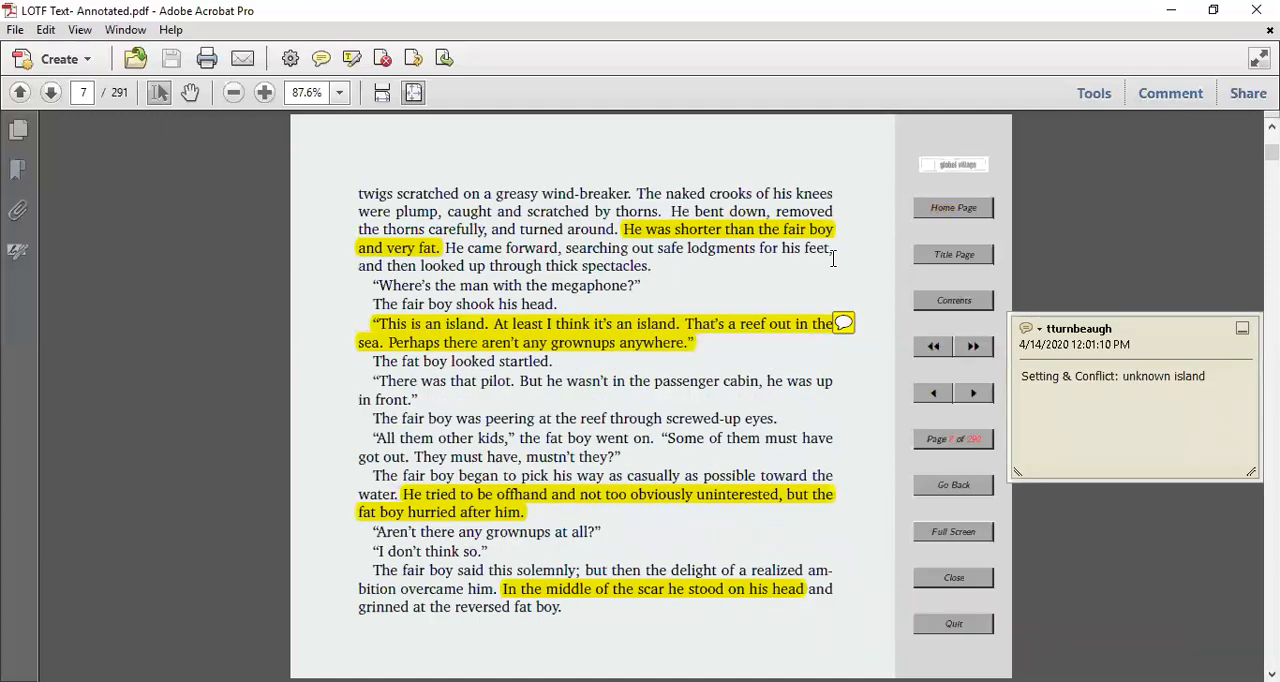
pyautogui.moveTo(862, 330)
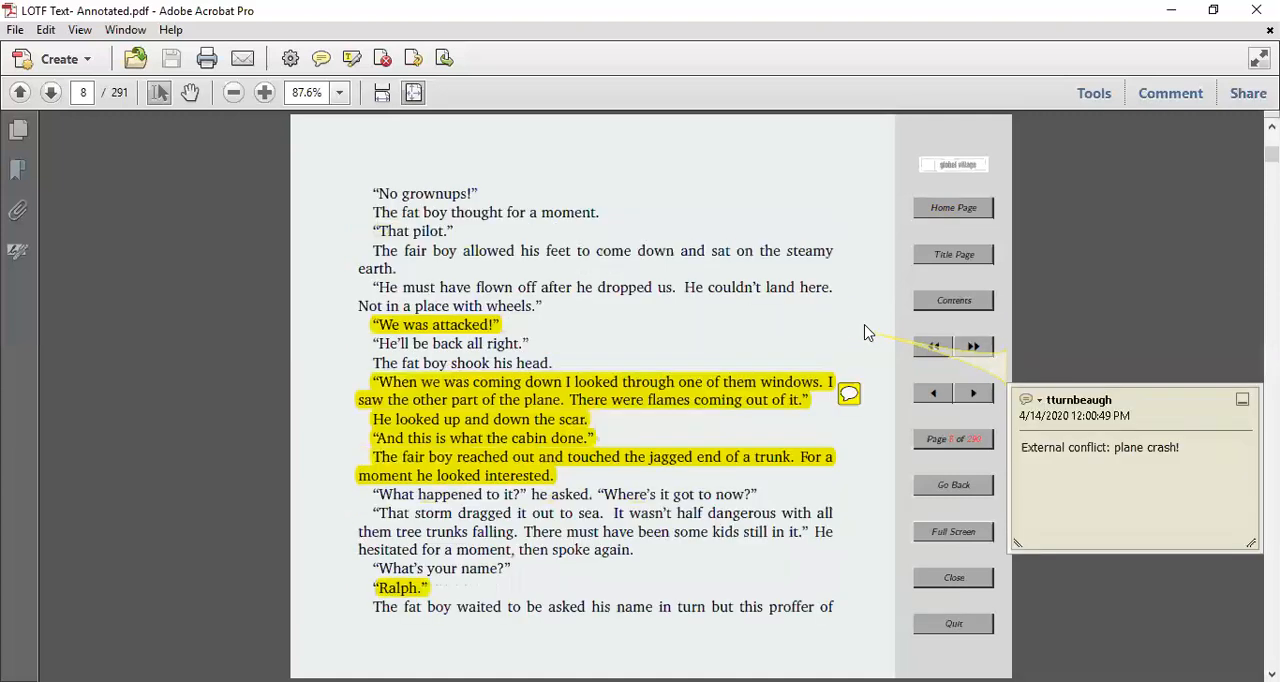
pyautogui.moveTo(848, 288)
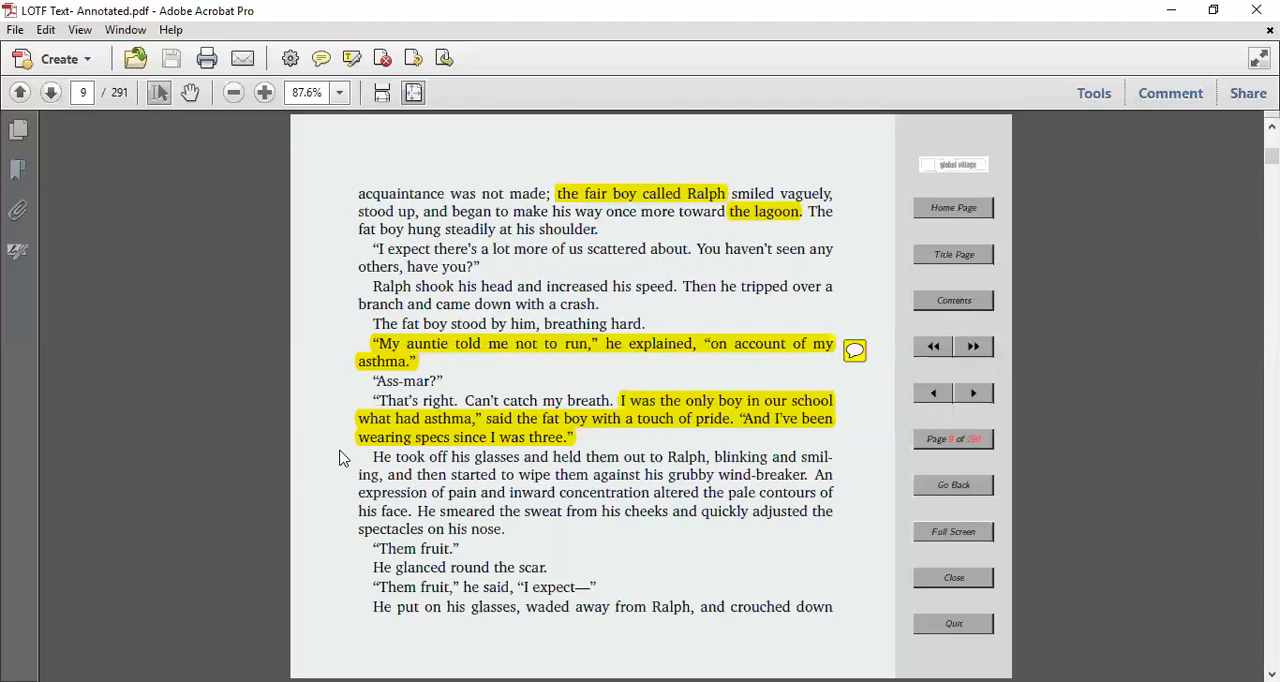
pyautogui.moveTo(890, 498)
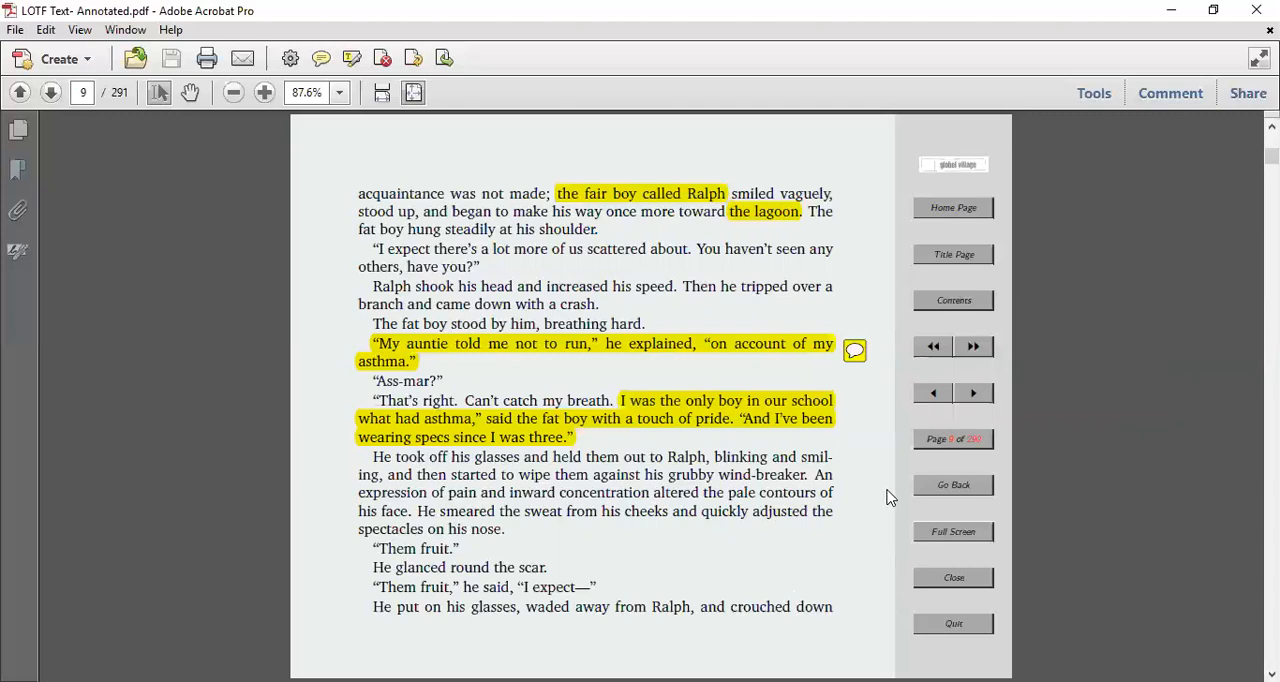
pyautogui.moveTo(884, 488)
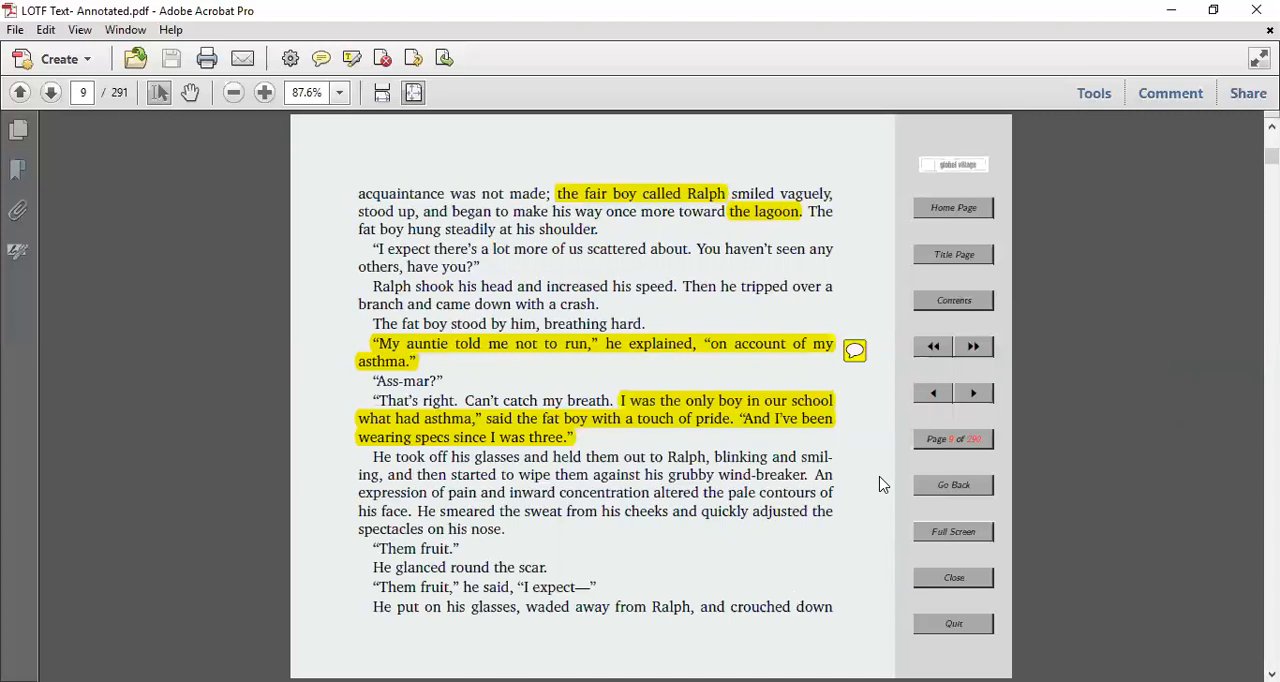
pyautogui.moveTo(876, 484)
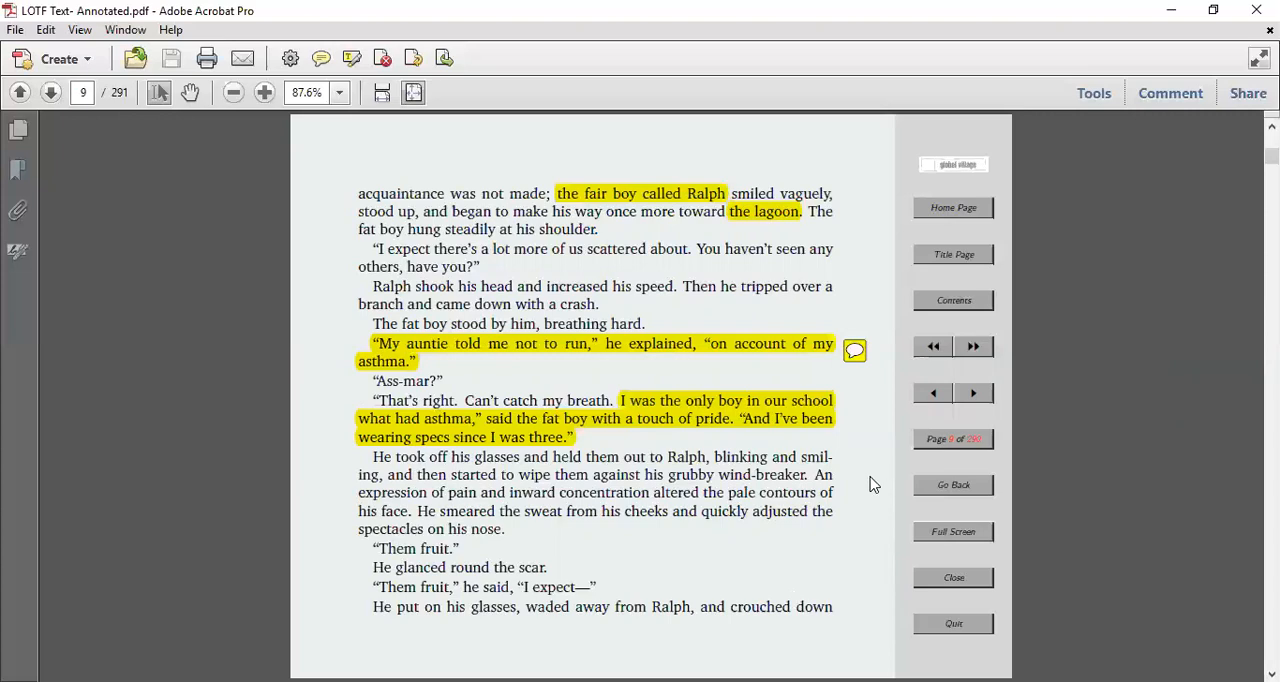
# Step: Advance to page 10 and reveal the note about the fat boy eating jungle fruit
pyautogui.click(50, 92)
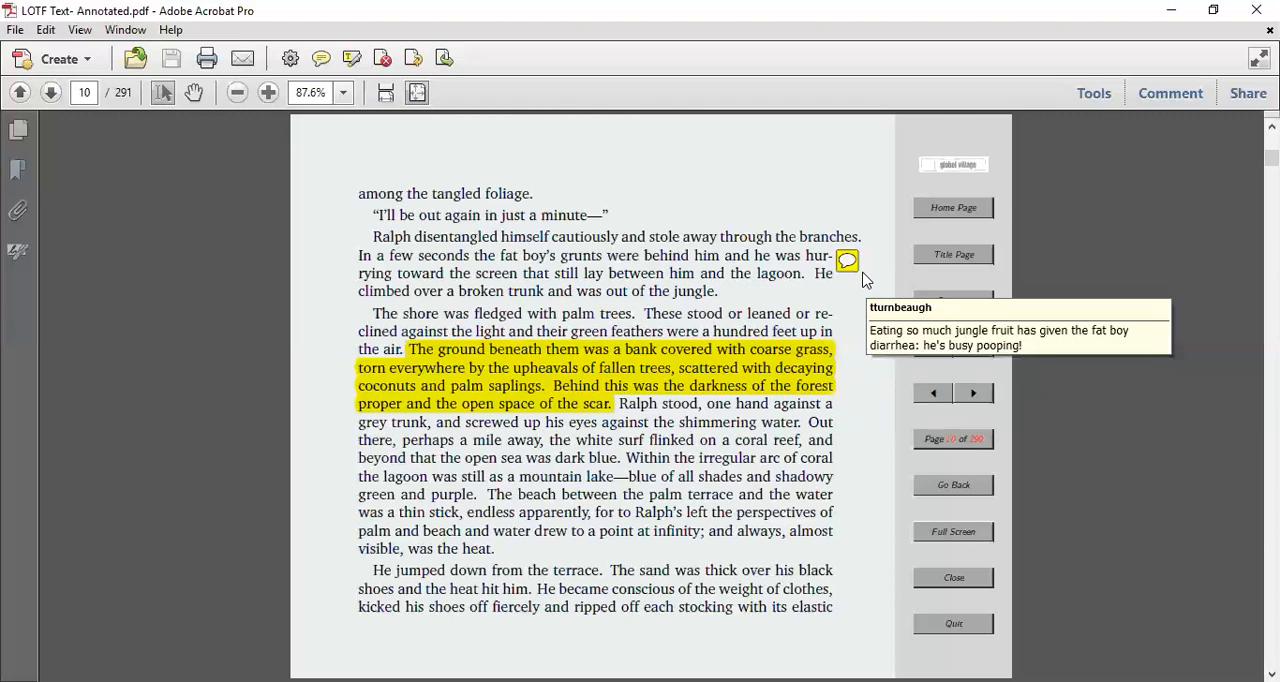
# Step: Show the page 11 notes on the skull-like coconuts connotation and Ralph's characterization
pyautogui.click(972, 392)
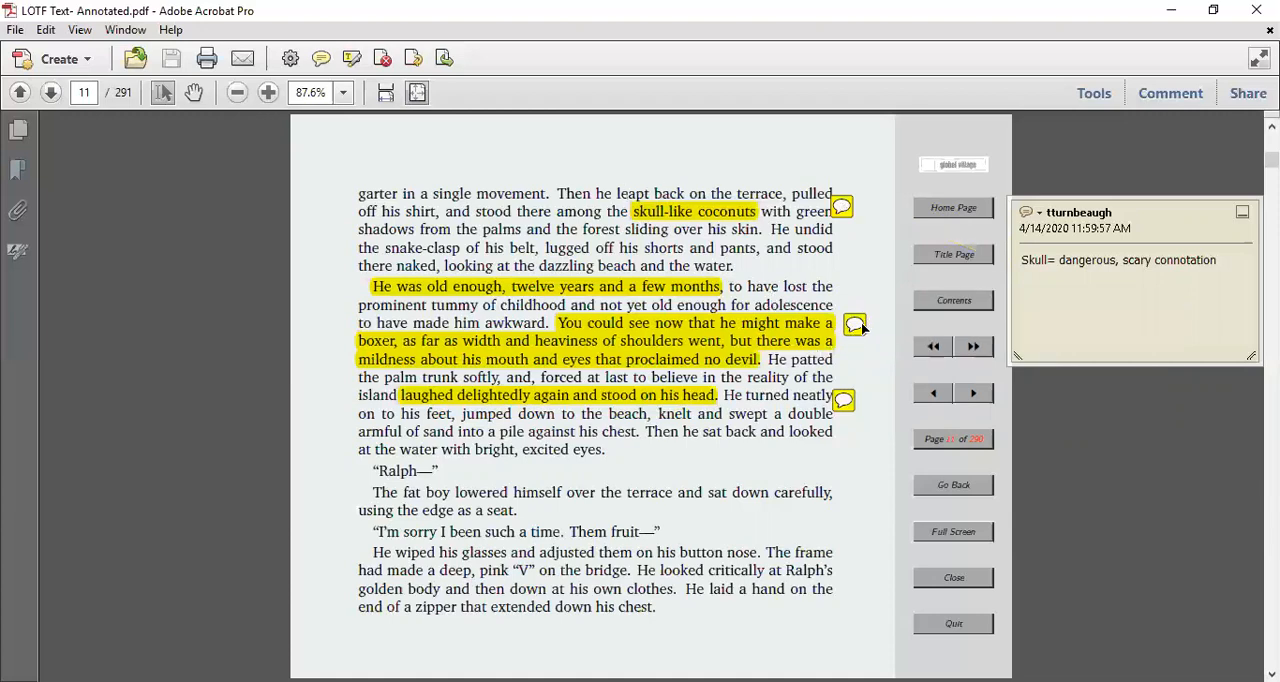
pyautogui.moveTo(840, 328)
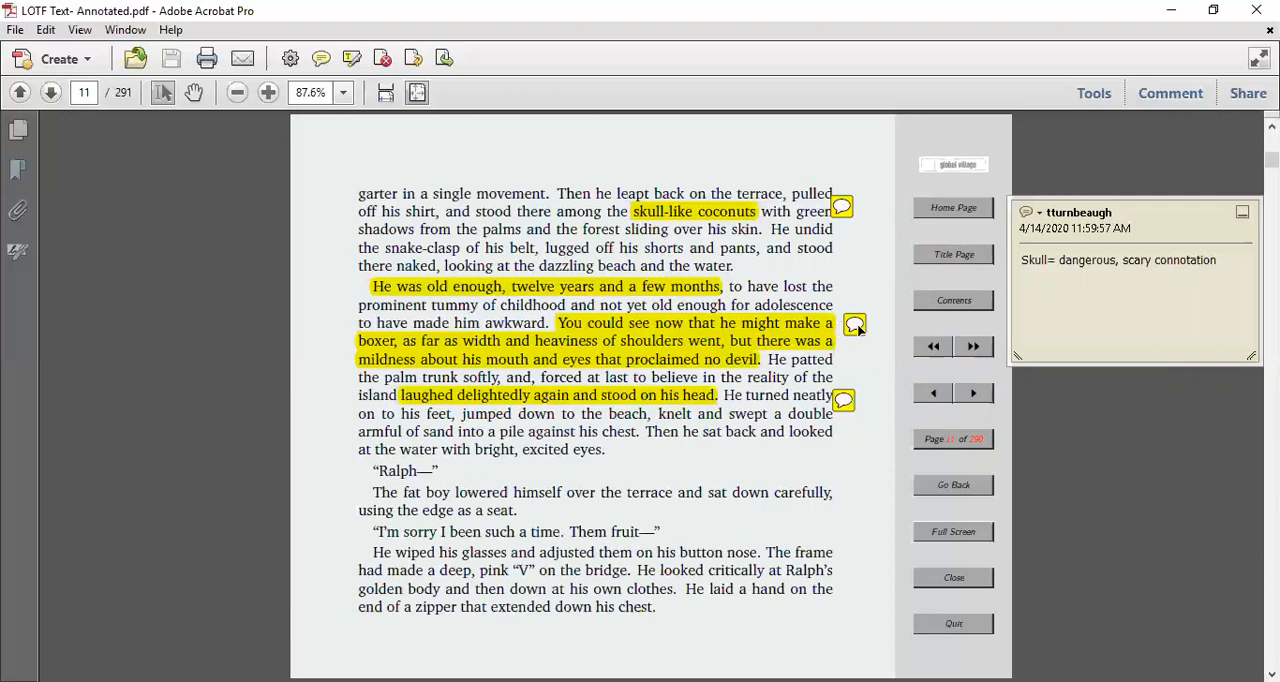
pyautogui.click(856, 324)
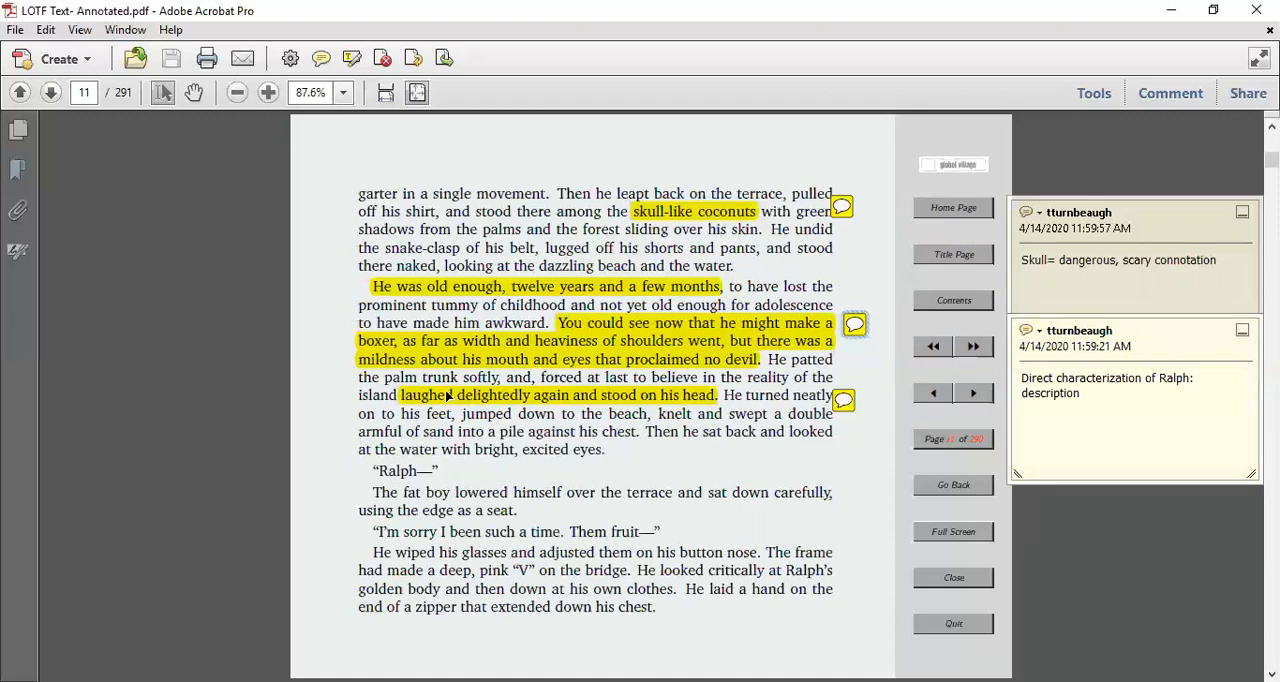
pyautogui.moveTo(634, 458)
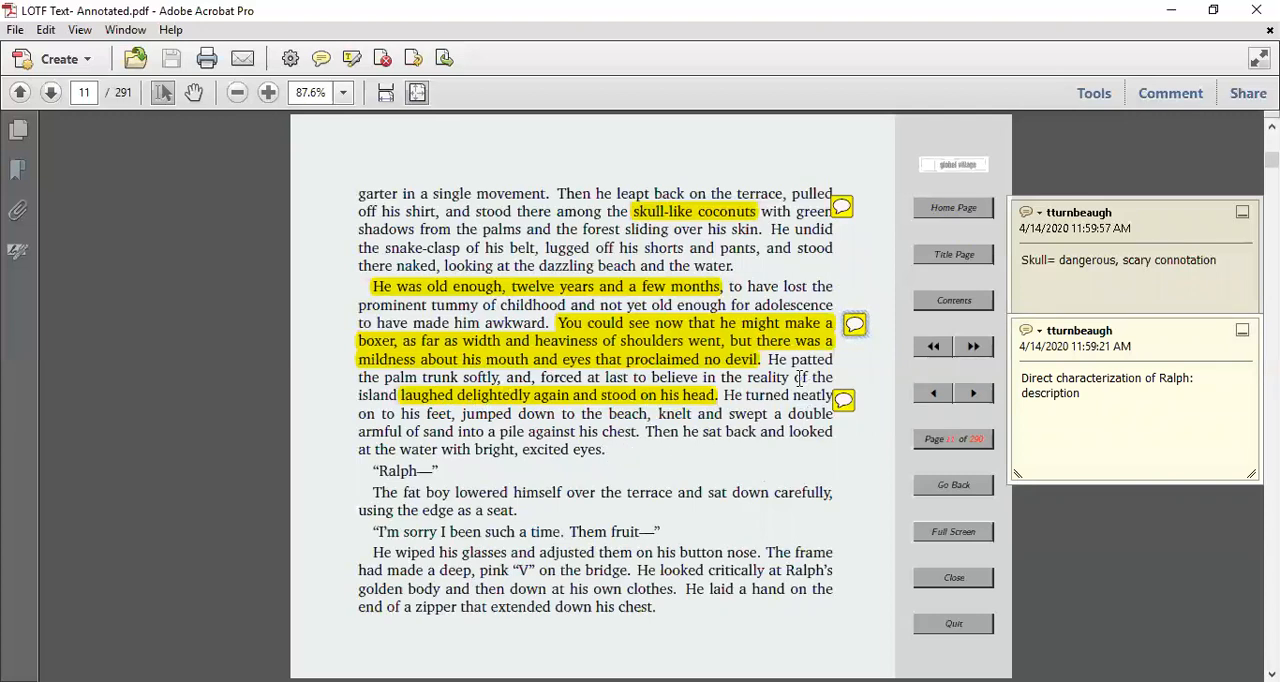
pyautogui.moveTo(704, 368)
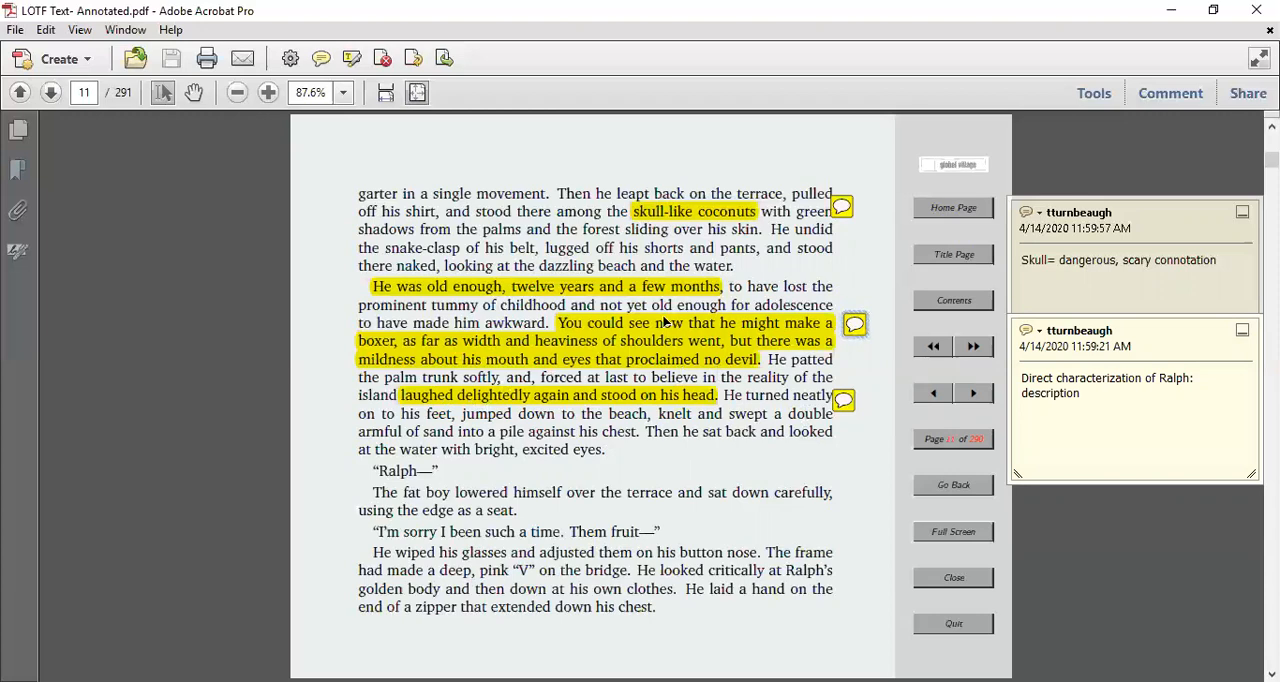
pyautogui.moveTo(696, 368)
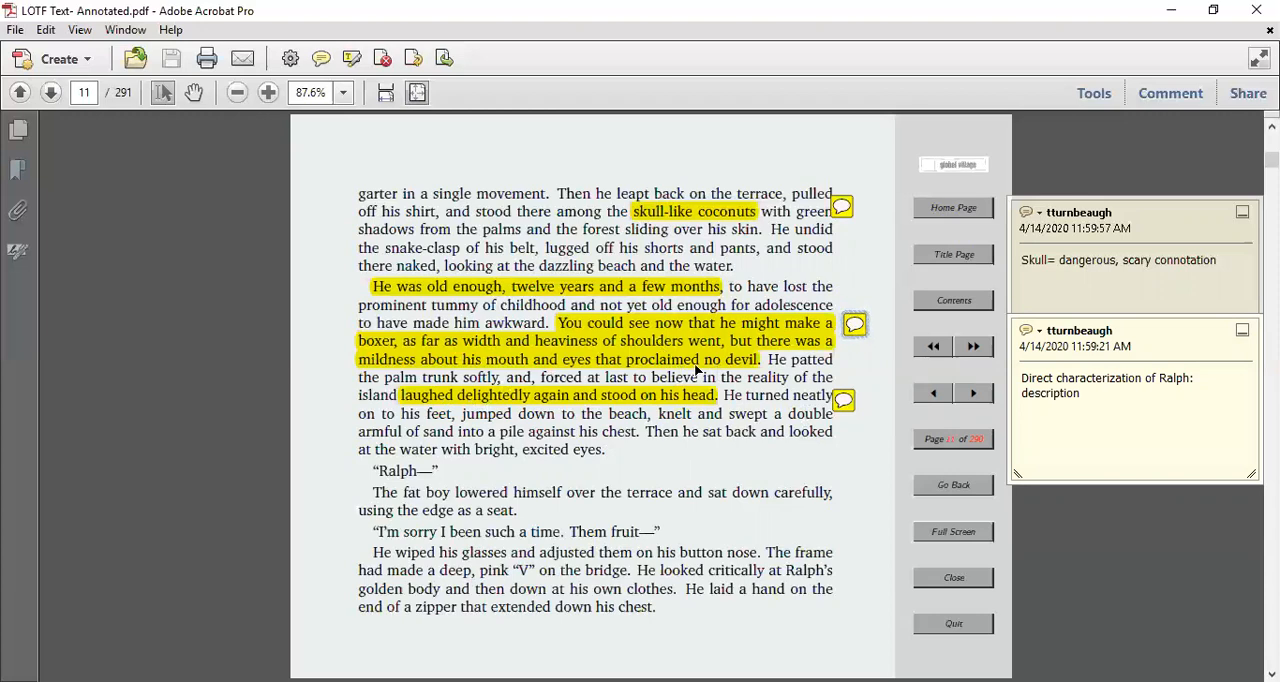
pyautogui.moveTo(752, 420)
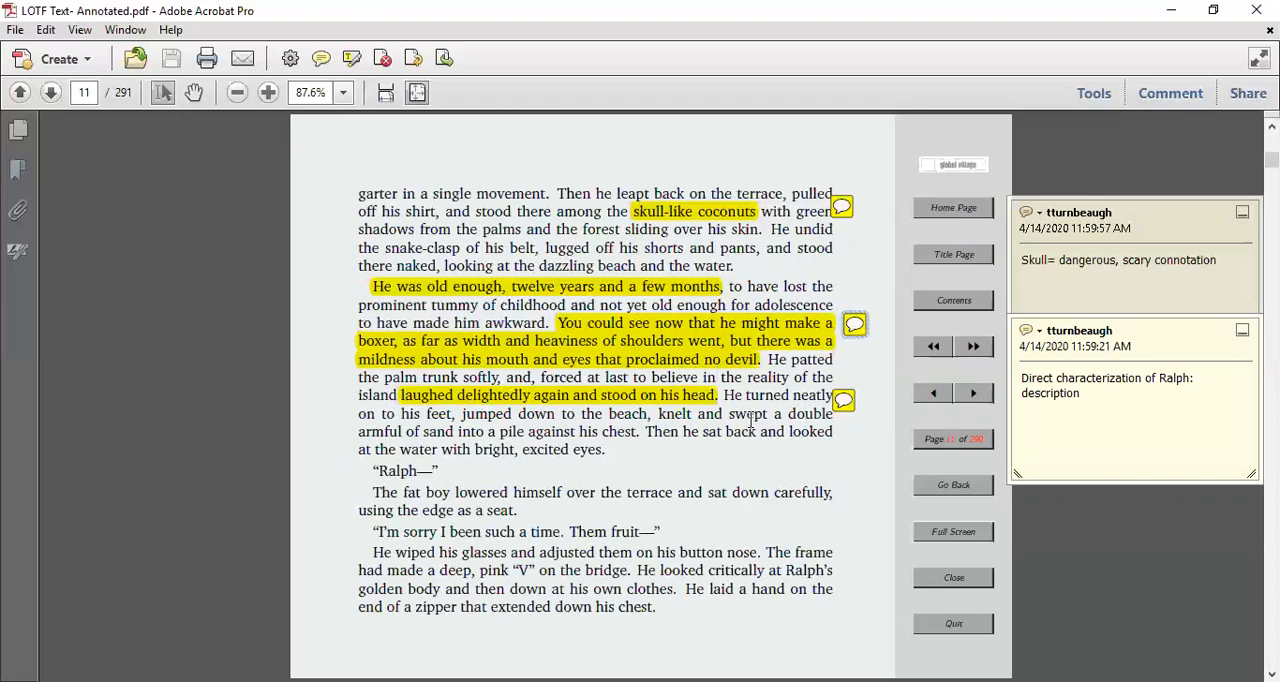
pyautogui.moveTo(804, 444)
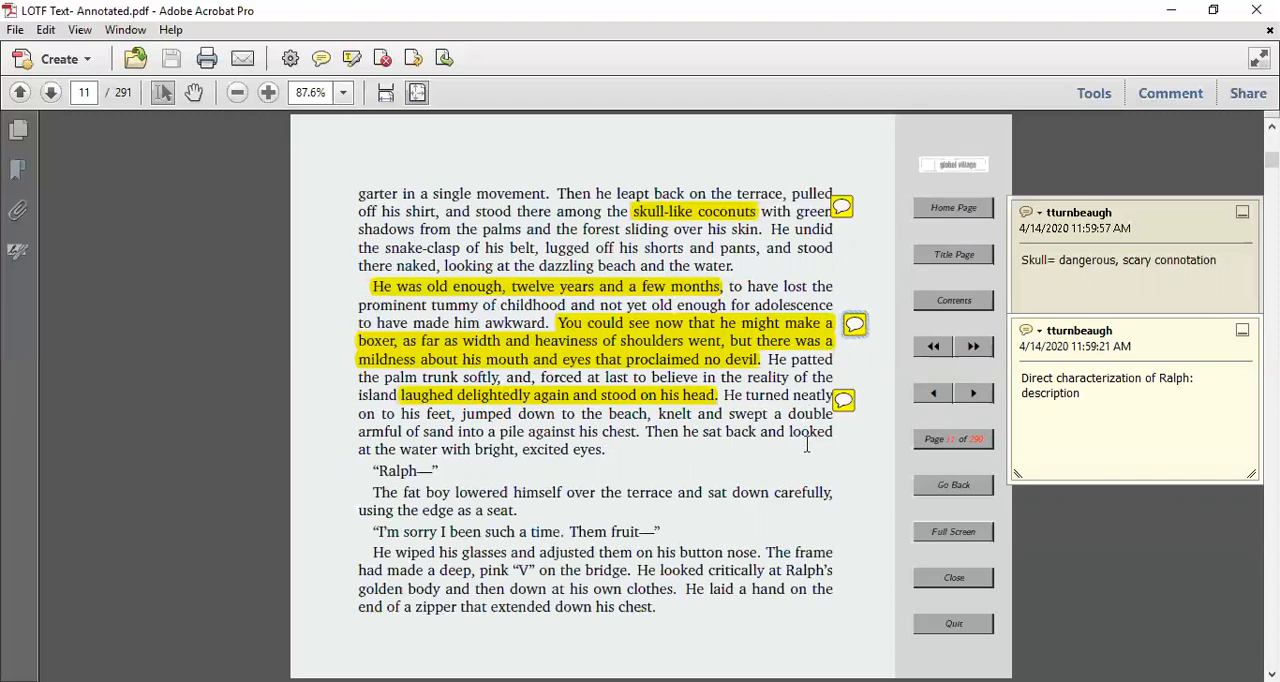
pyautogui.moveTo(504, 472)
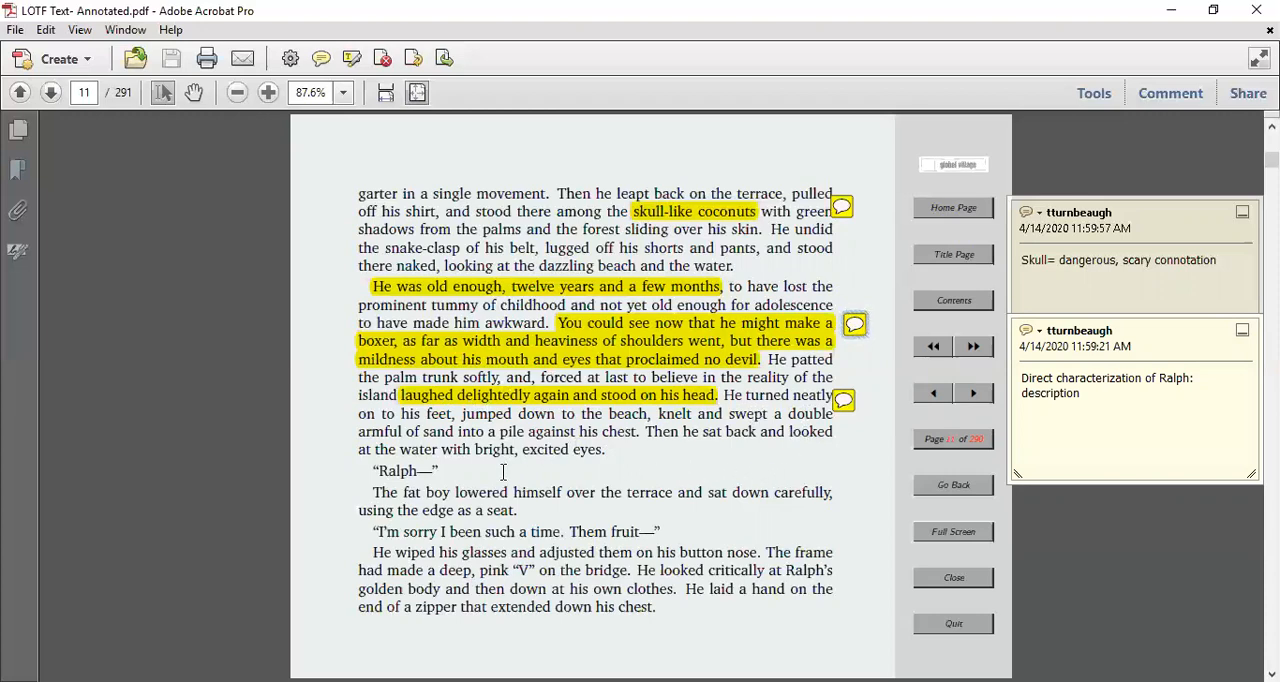
pyautogui.moveTo(620, 512)
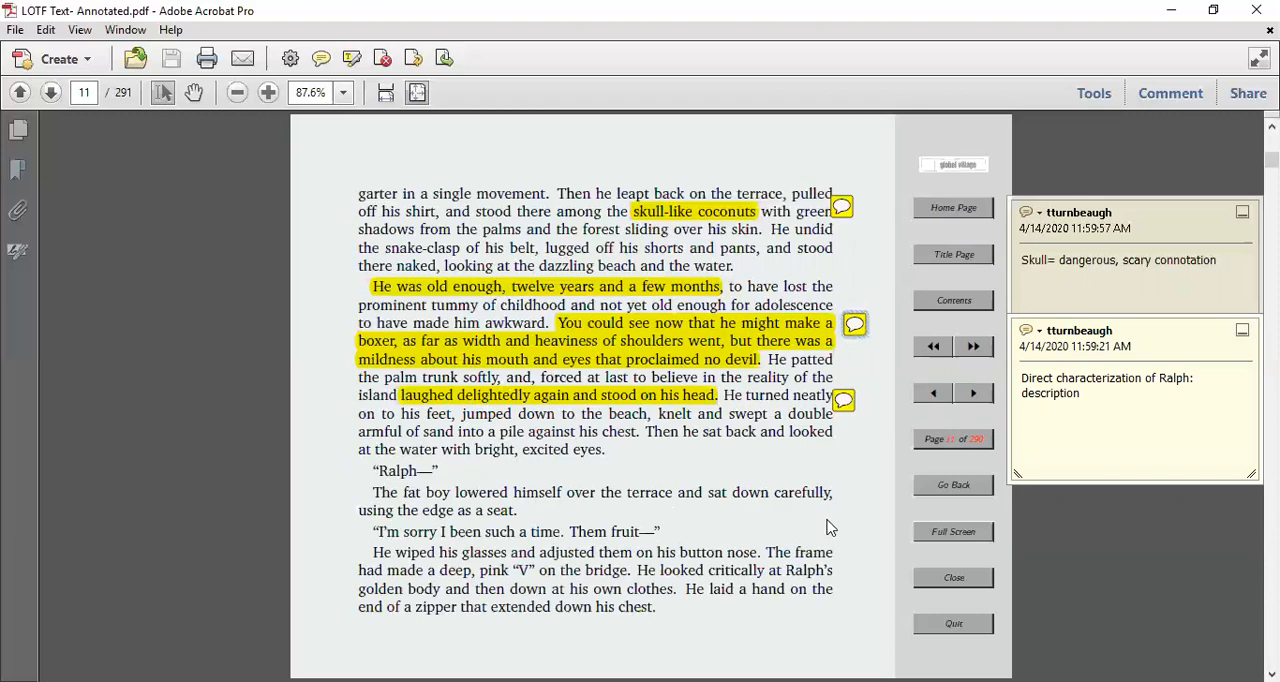
pyautogui.moveTo(804, 500)
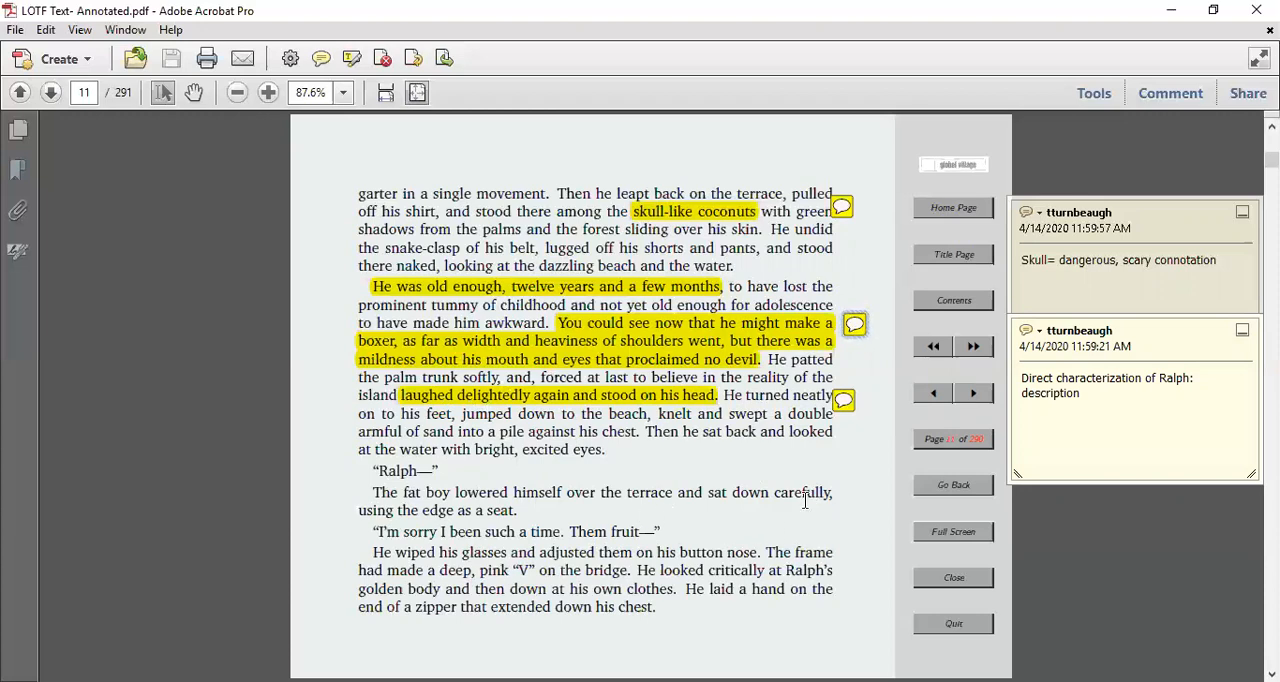